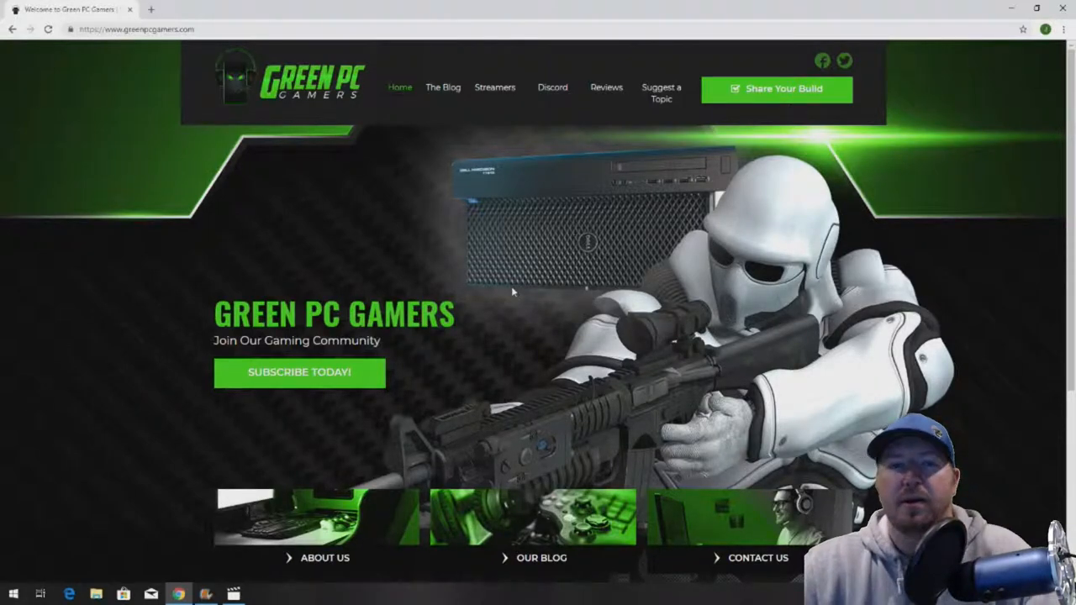
mouse_move(376, 74)
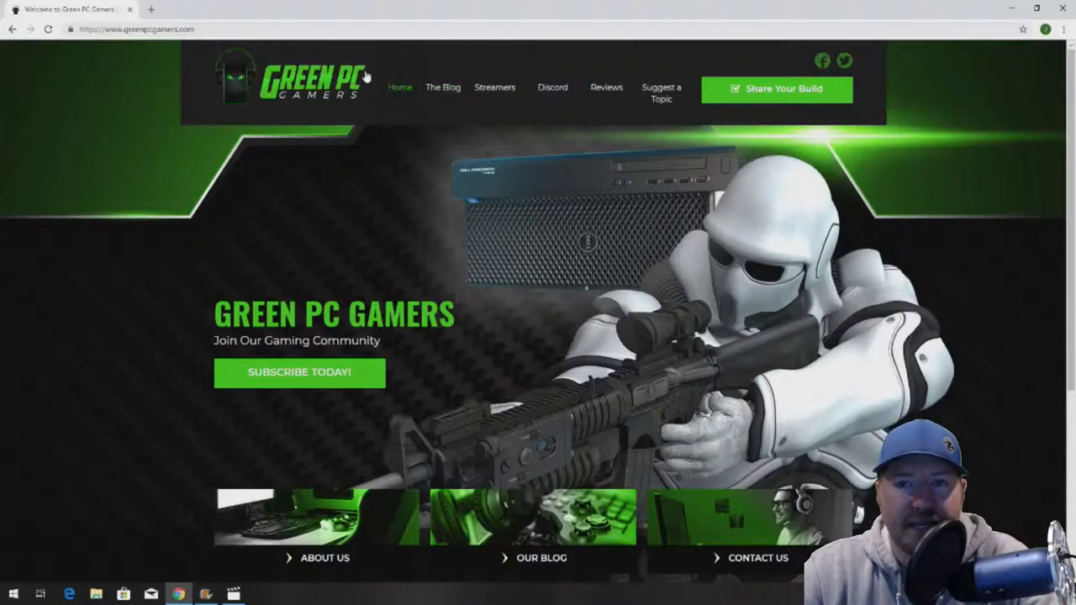
Step: Search the site's blog articles for 'z620' to find the HP Z620 upgrades post
left_click(444, 87)
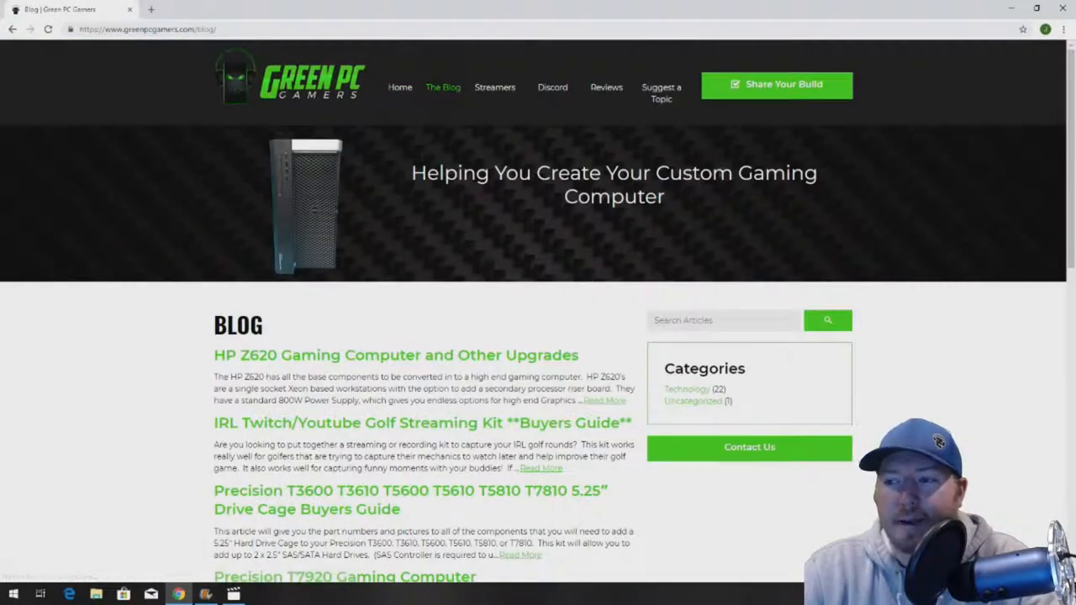
type("z620")
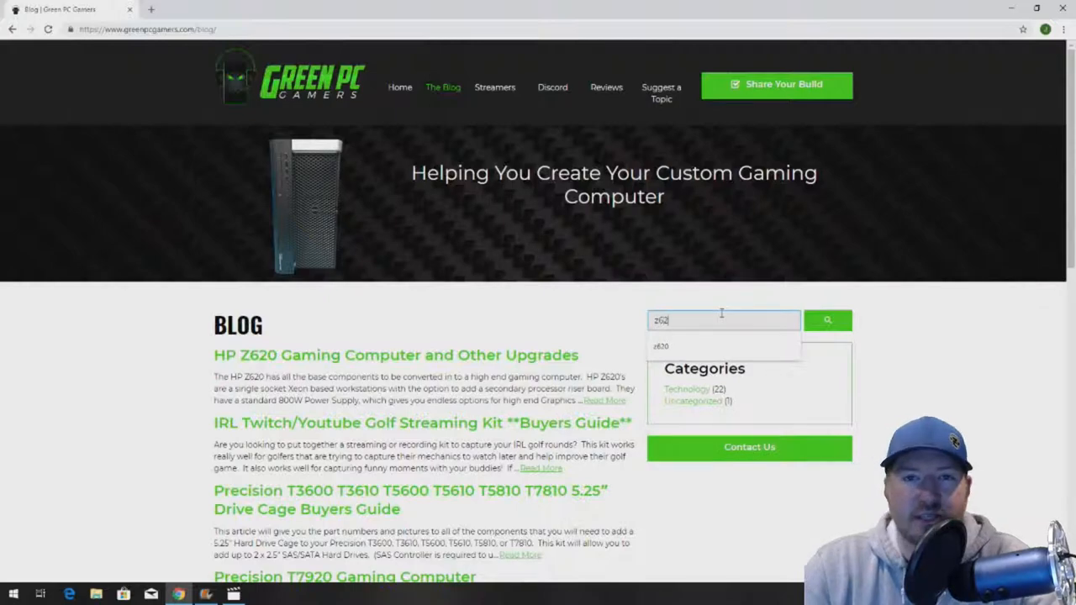
left_click(828, 319)
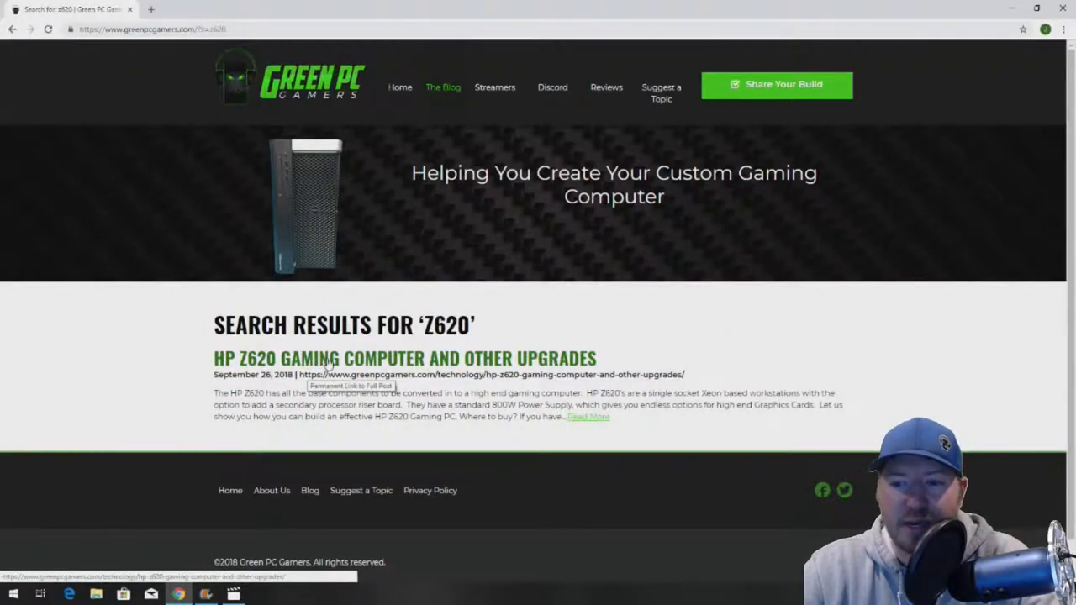
Step: Read through the HP Z620 Gaming Computer and Other Upgrades article, then return Home
left_click(407, 358)
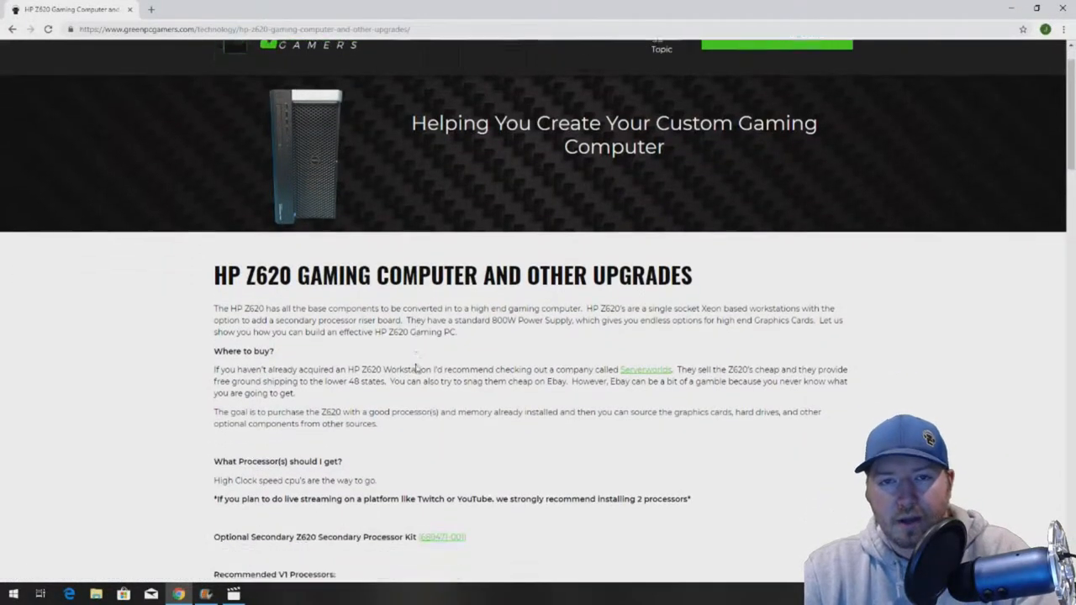
scroll("down", 3)
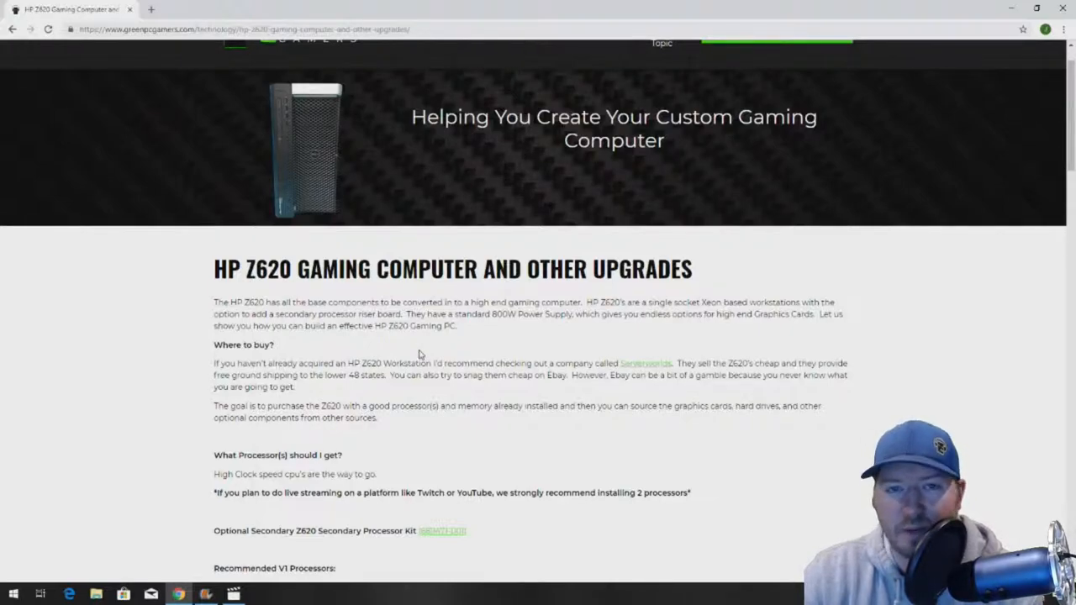
scroll("down", 3)
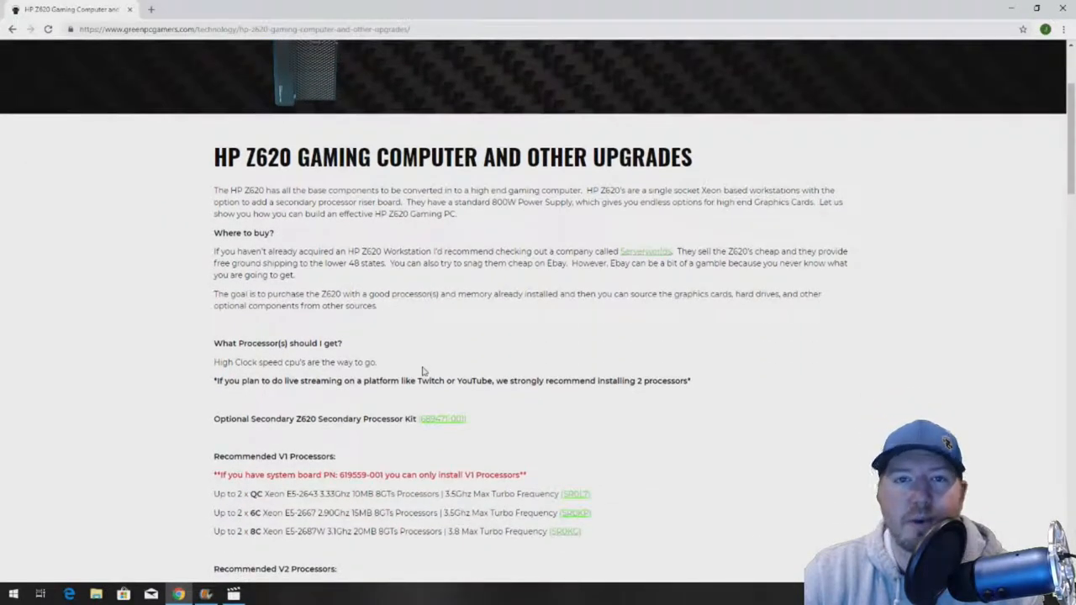
mouse_move(413, 376)
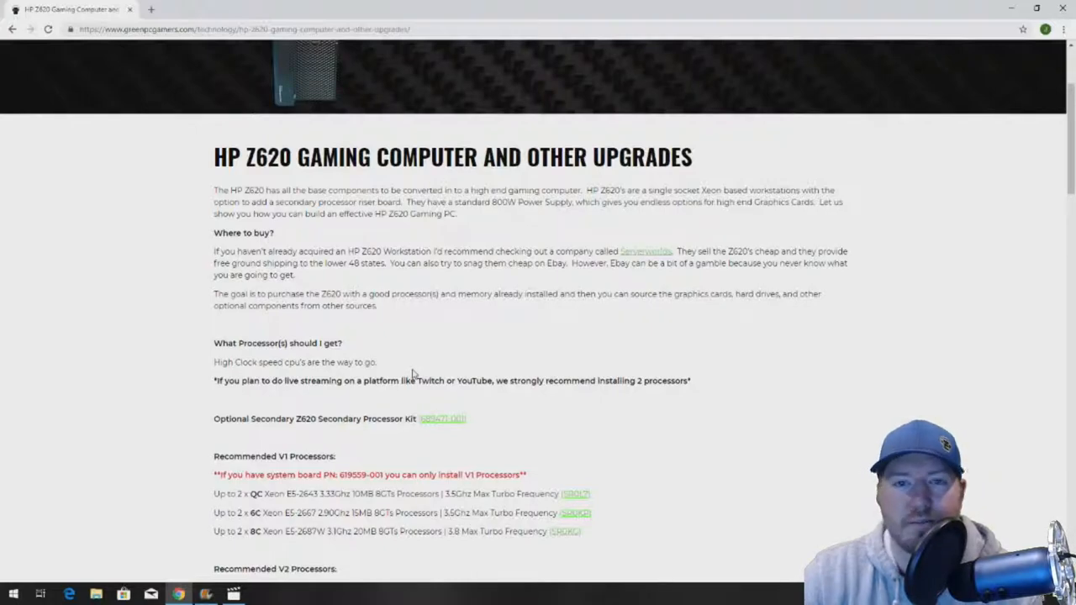
mouse_move(414, 355)
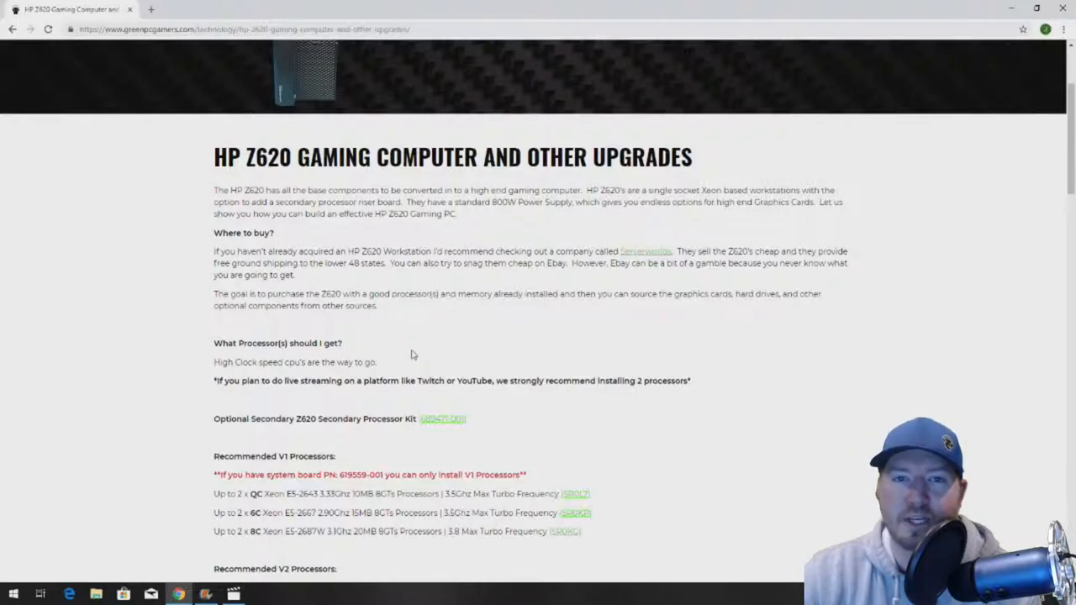
scroll("up", 3)
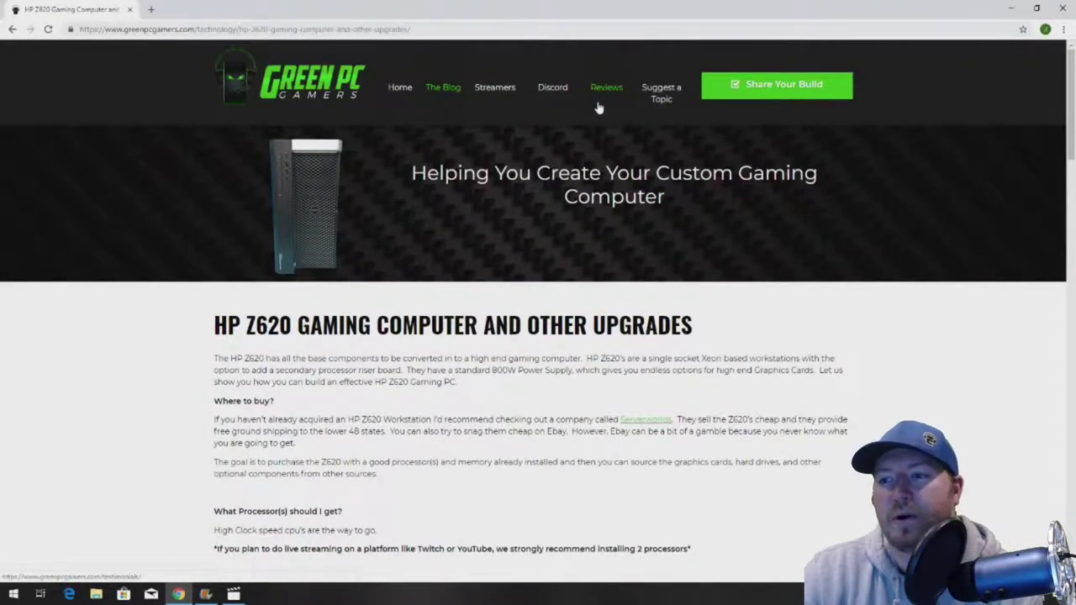
mouse_move(585, 108)
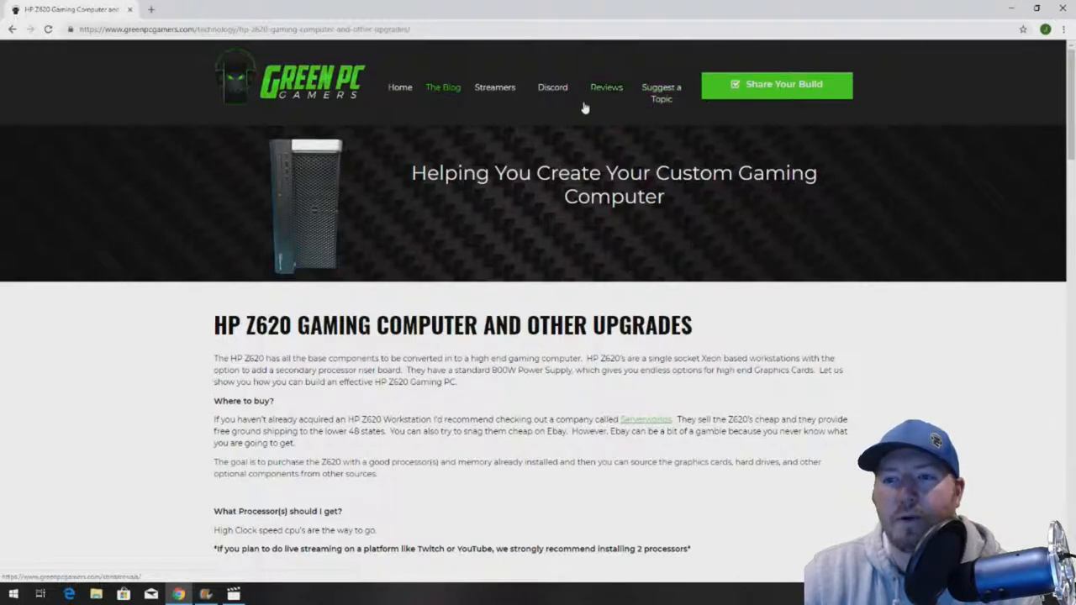
left_click(400, 87)
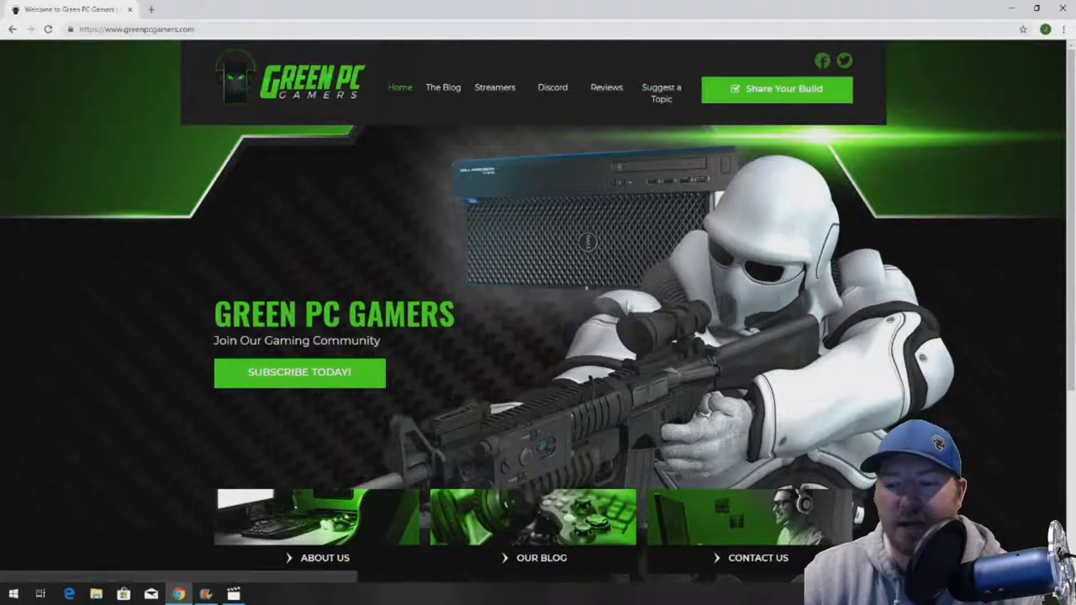
scroll("down", 3)
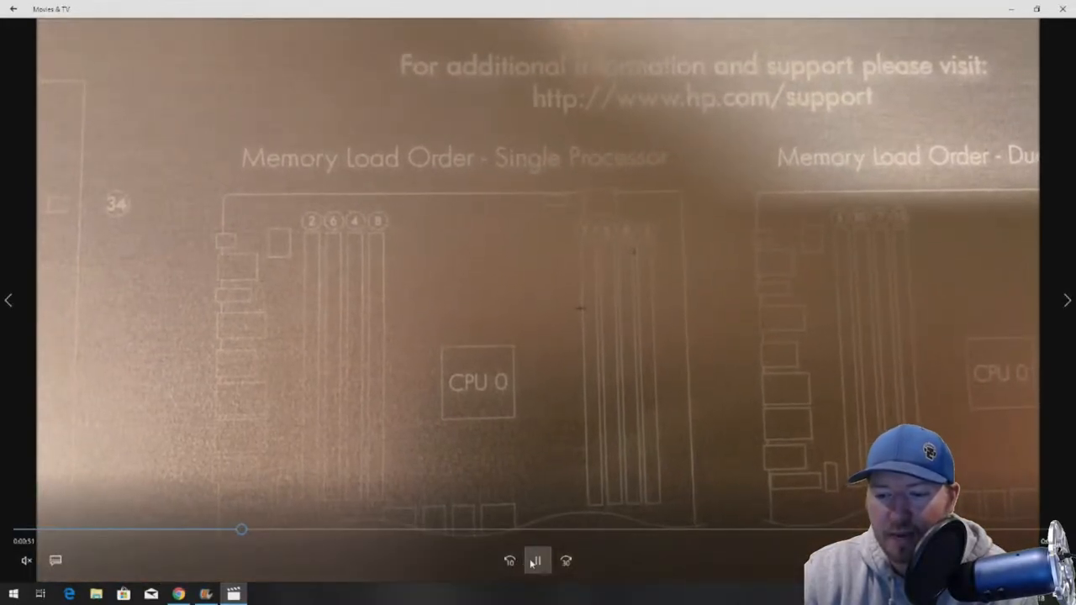
Step: Pause the HP Z620 Memory Install video on the Memory Load Order diagram
left_click(538, 565)
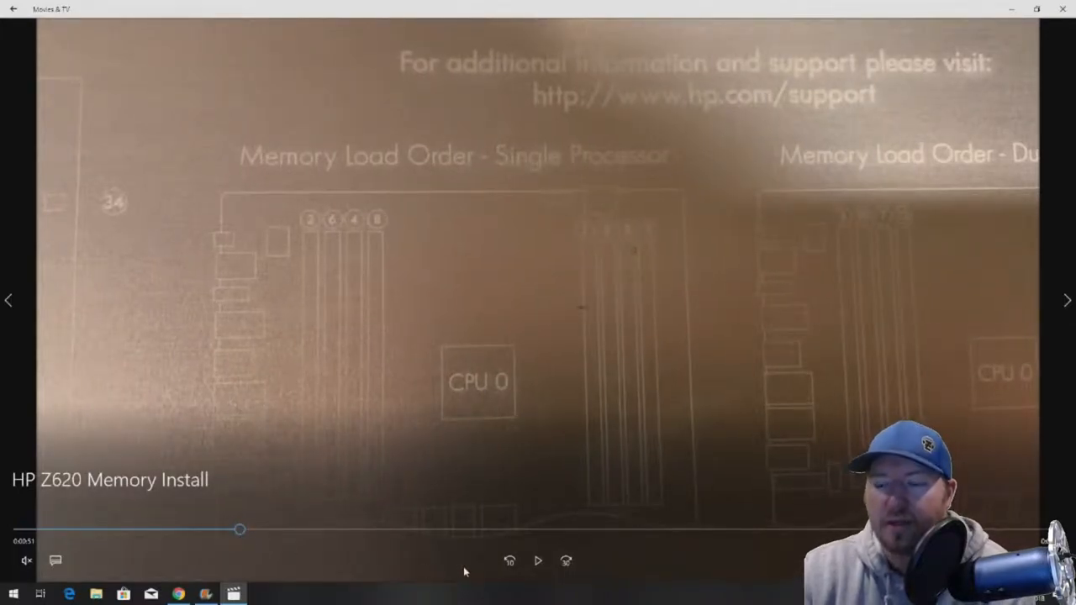
mouse_move(599, 363)
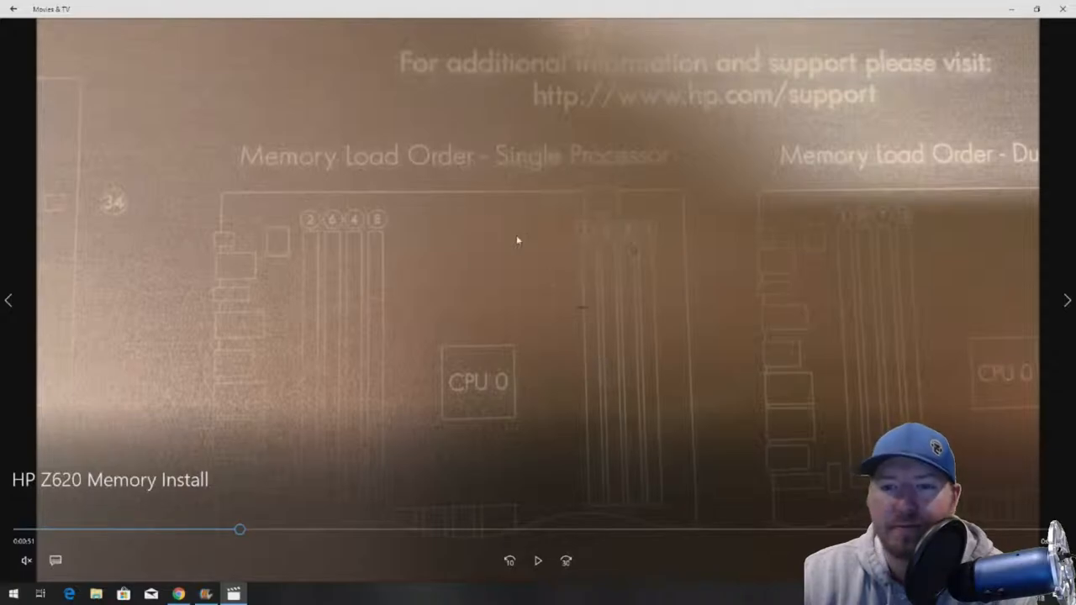
mouse_move(511, 254)
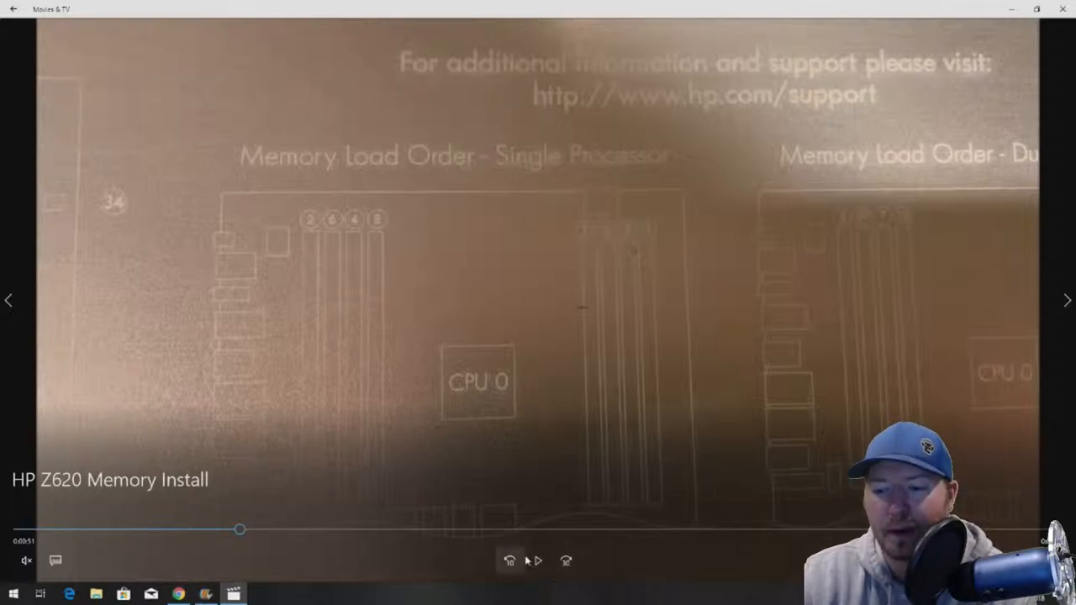
mouse_move(540, 565)
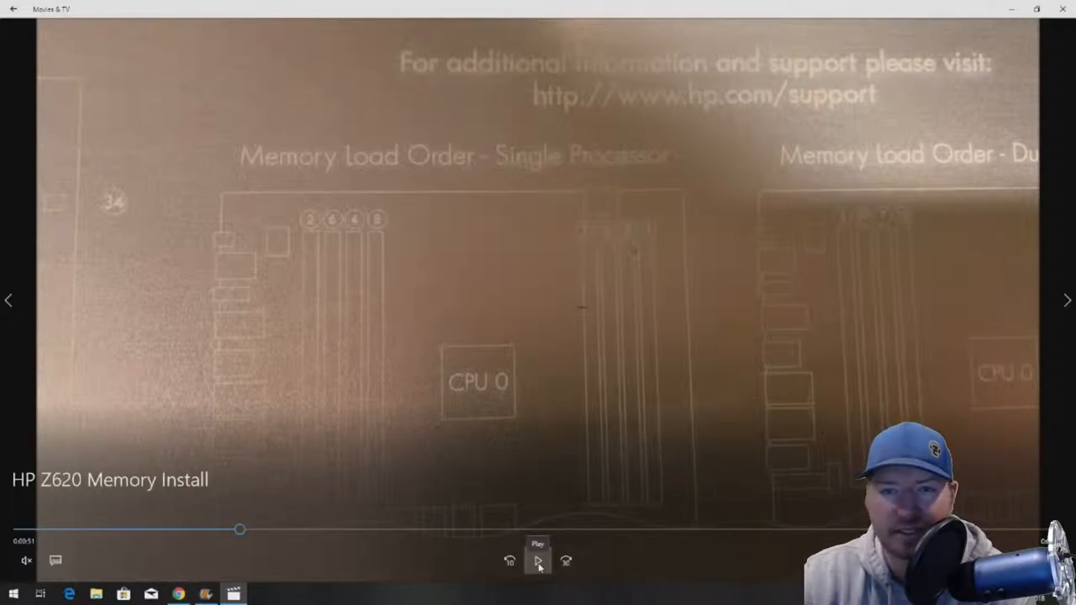
left_click(537, 563)
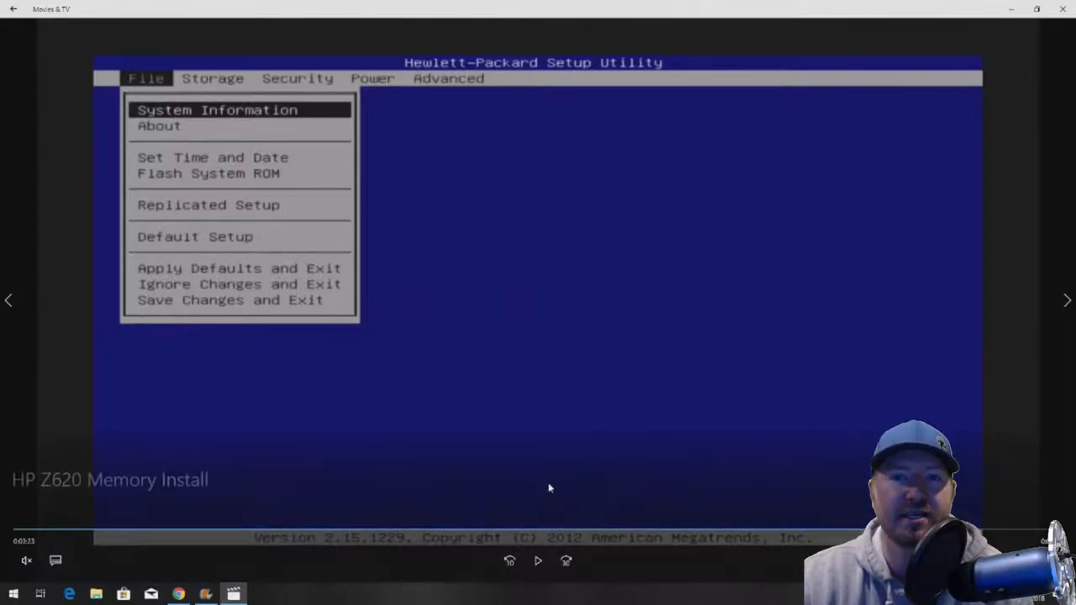
mouse_move(548, 481)
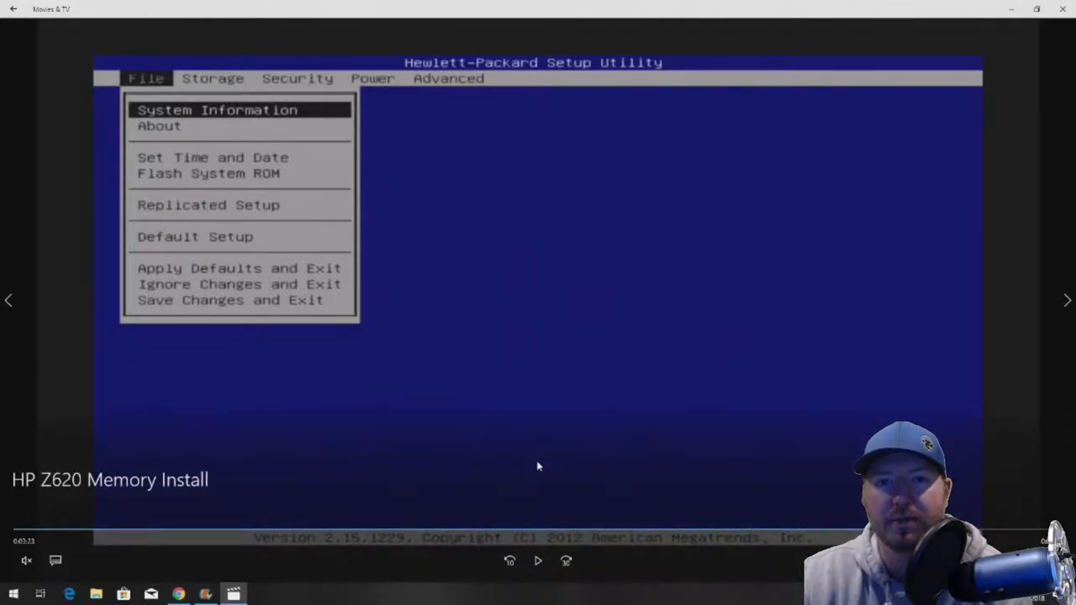
mouse_move(501, 559)
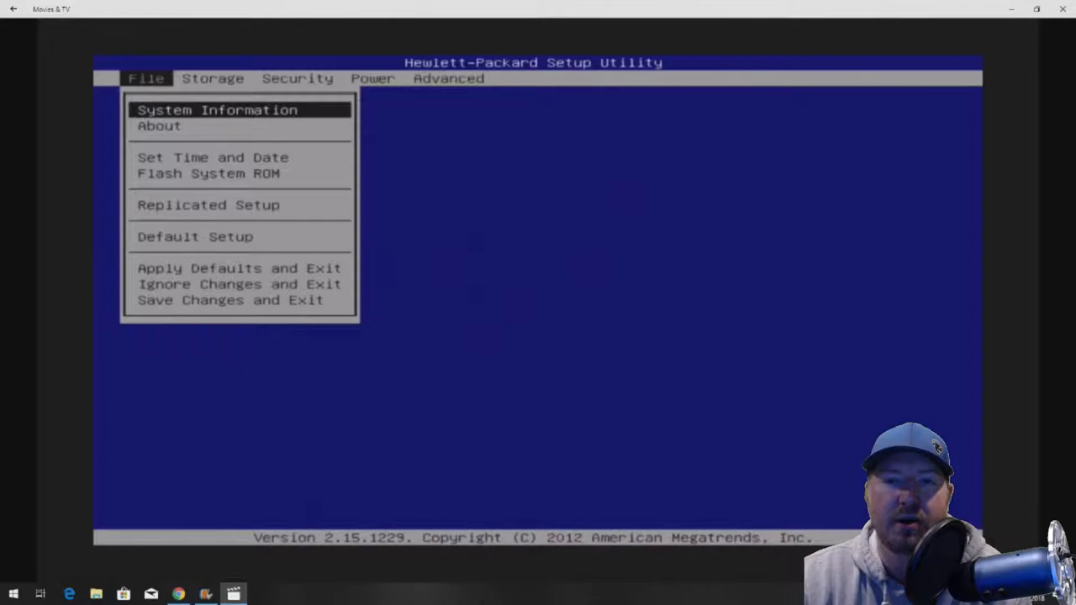
Step: Resume the memory install video until the BIOS System Information screen shows 24 GB
left_click(216, 109)
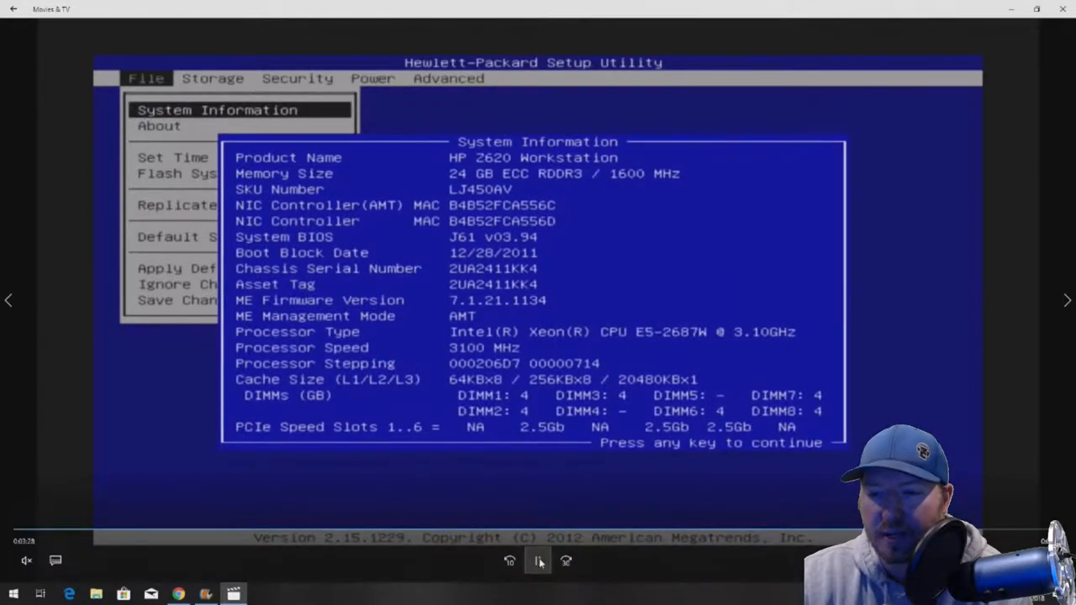
left_click(538, 561)
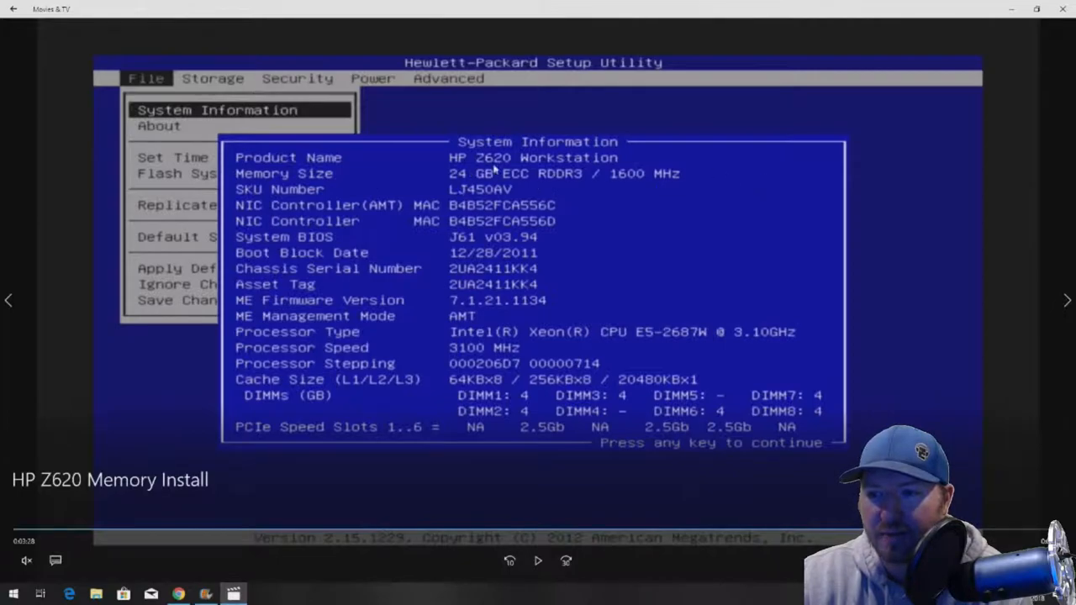
mouse_move(569, 187)
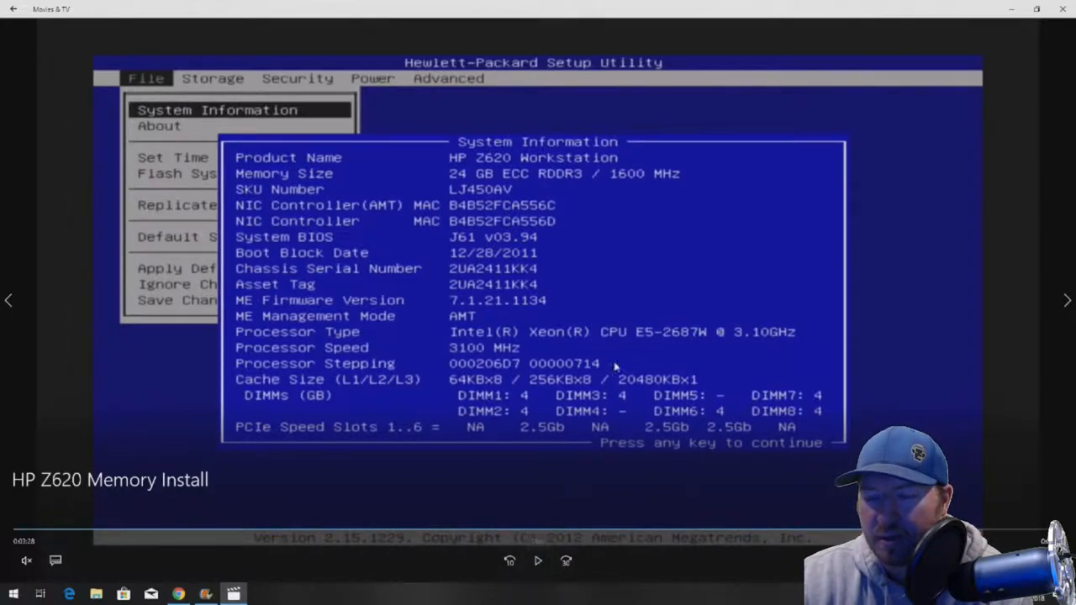
mouse_move(614, 195)
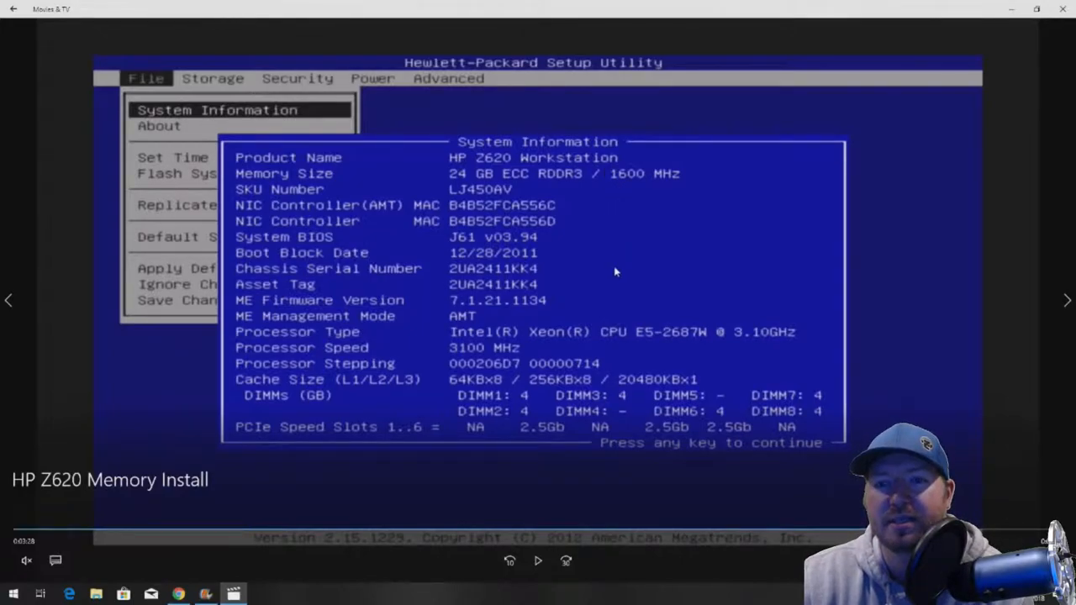
mouse_move(652, 347)
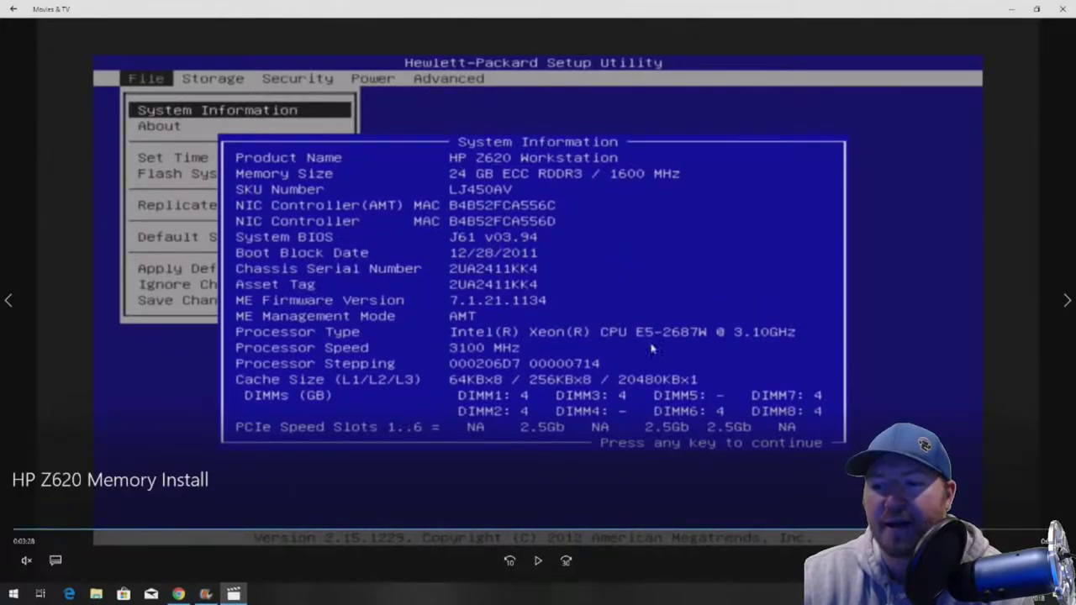
mouse_move(718, 331)
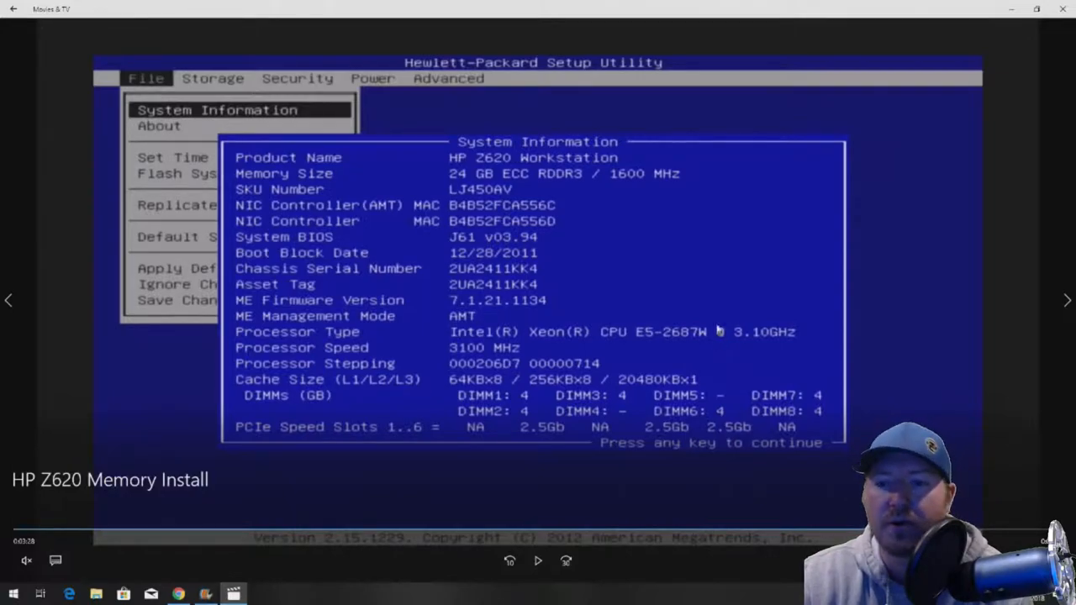
mouse_move(646, 311)
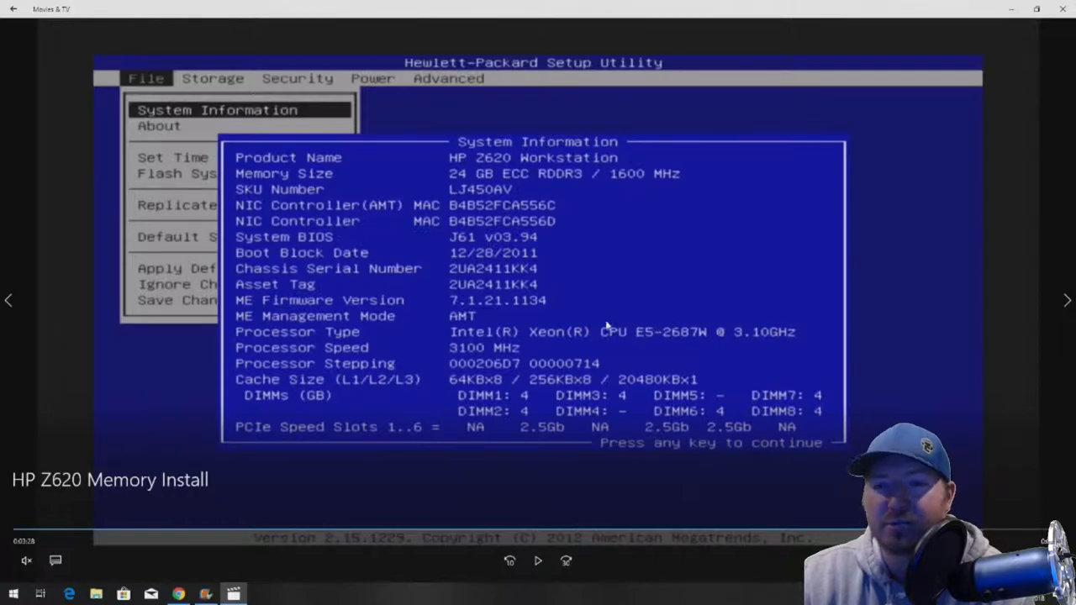
mouse_move(658, 385)
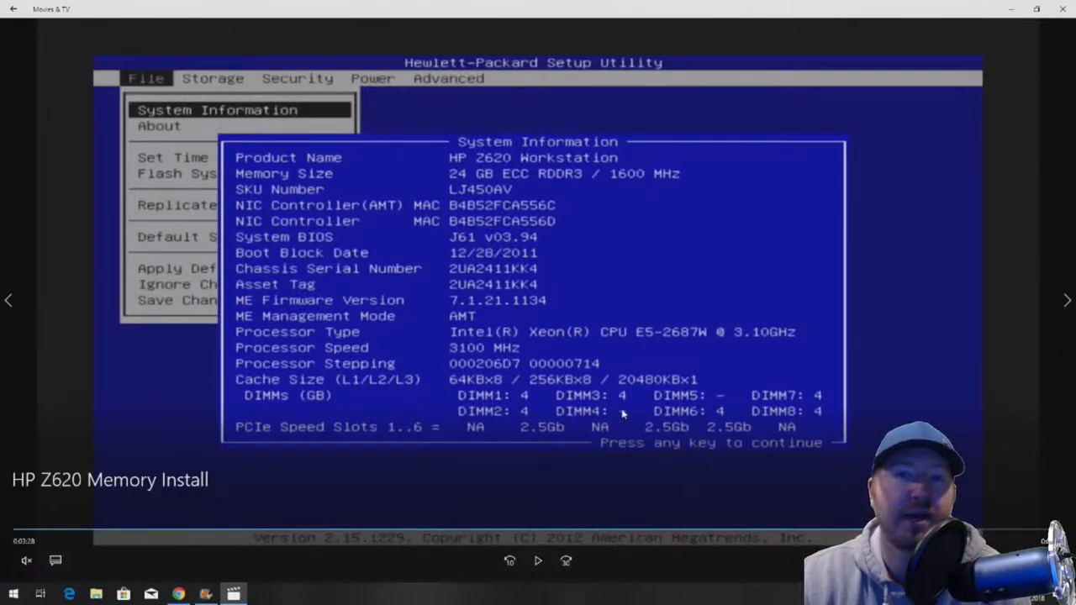
mouse_move(606, 379)
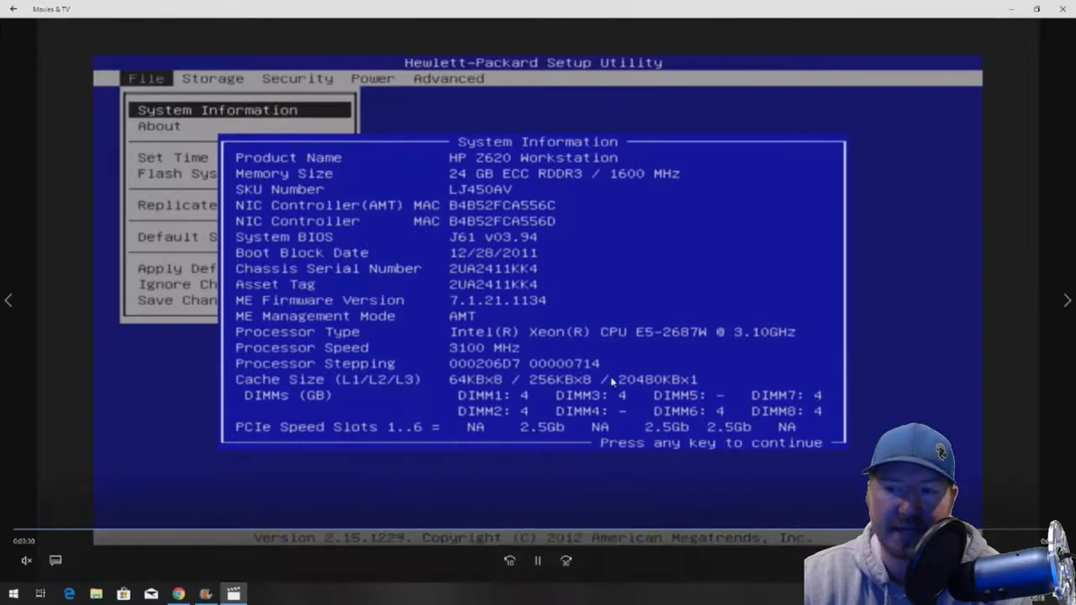
mouse_move(602, 363)
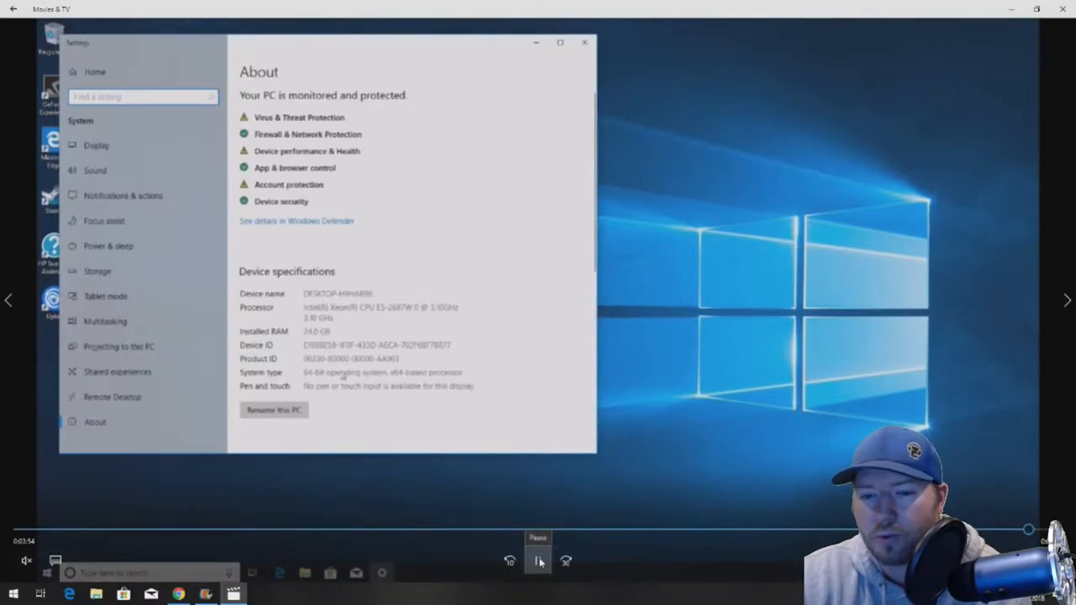
Step: Play on and pause the video on the Windows About page showing 24 GB RAM
left_click(541, 562)
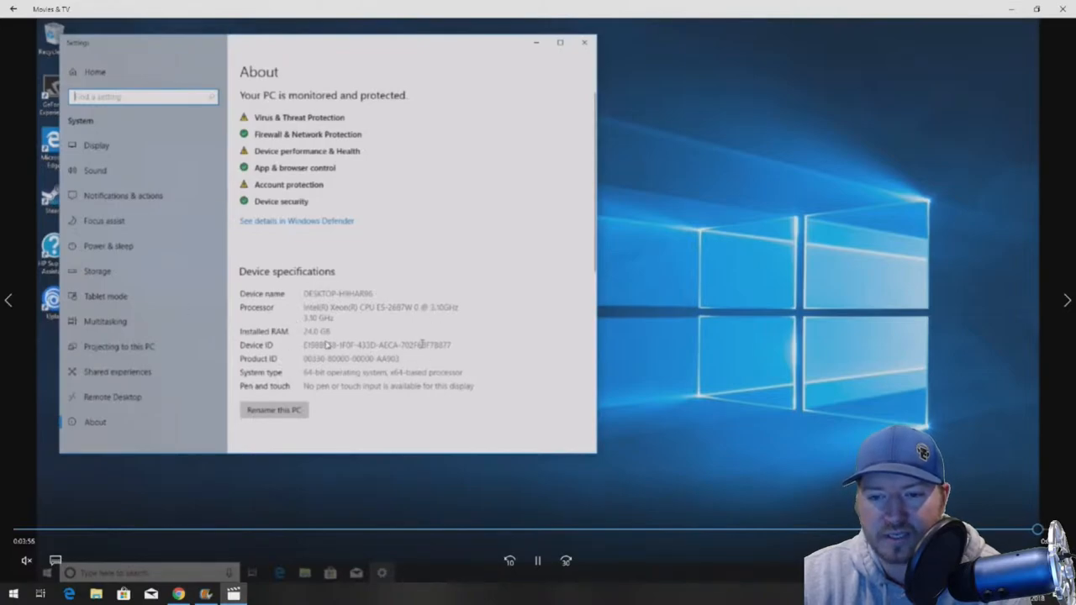
mouse_move(457, 469)
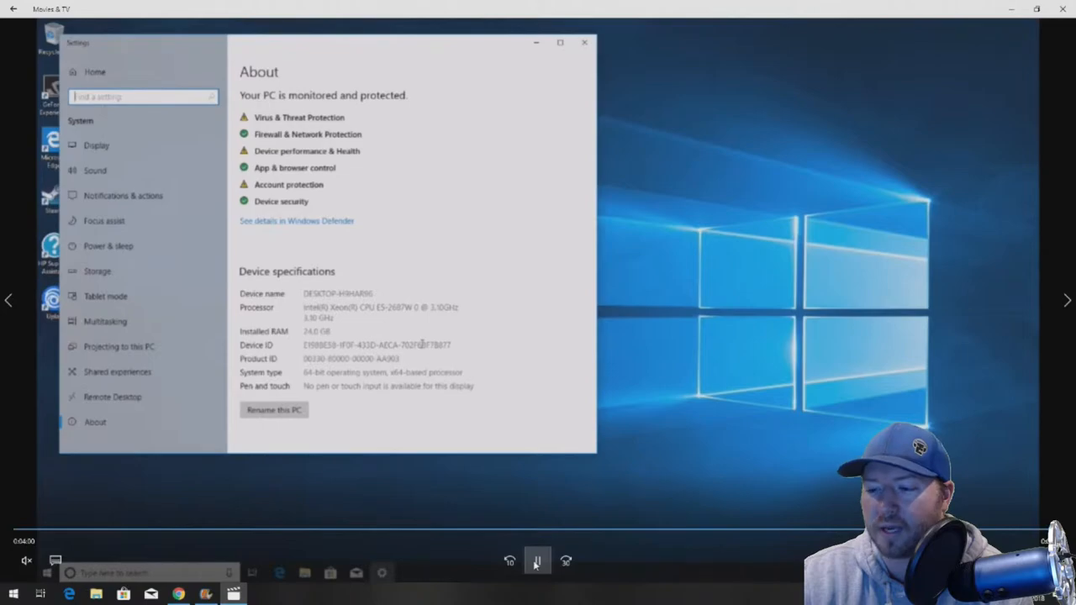
left_click(539, 565)
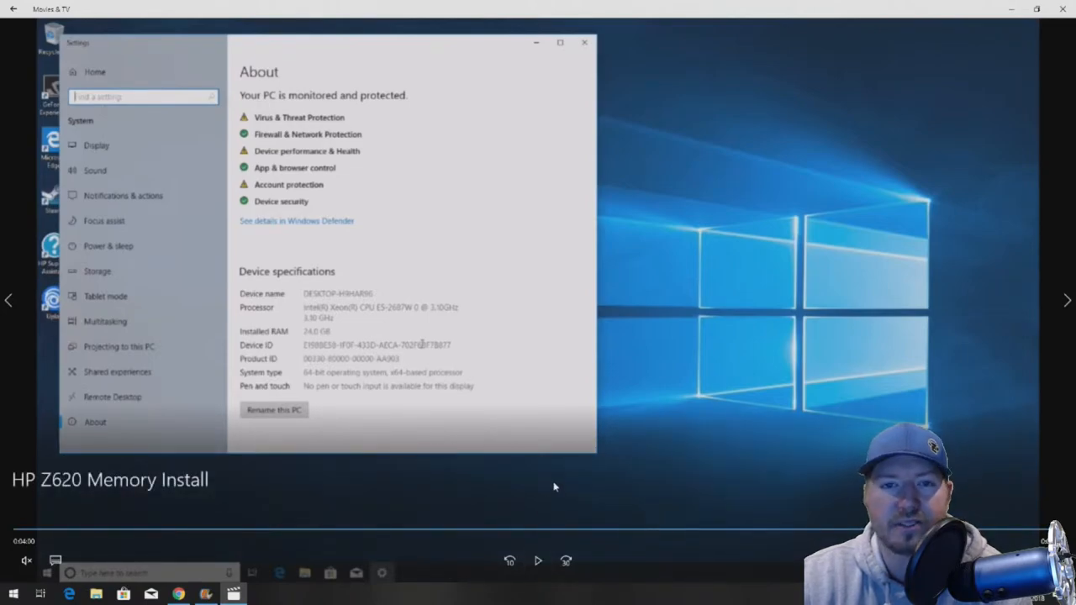
mouse_move(561, 410)
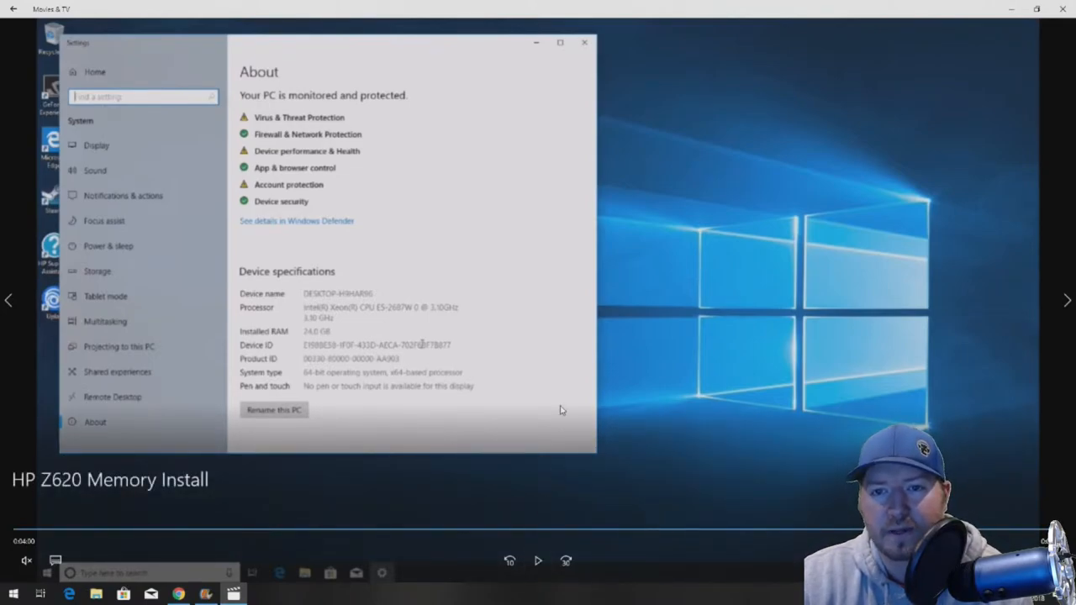